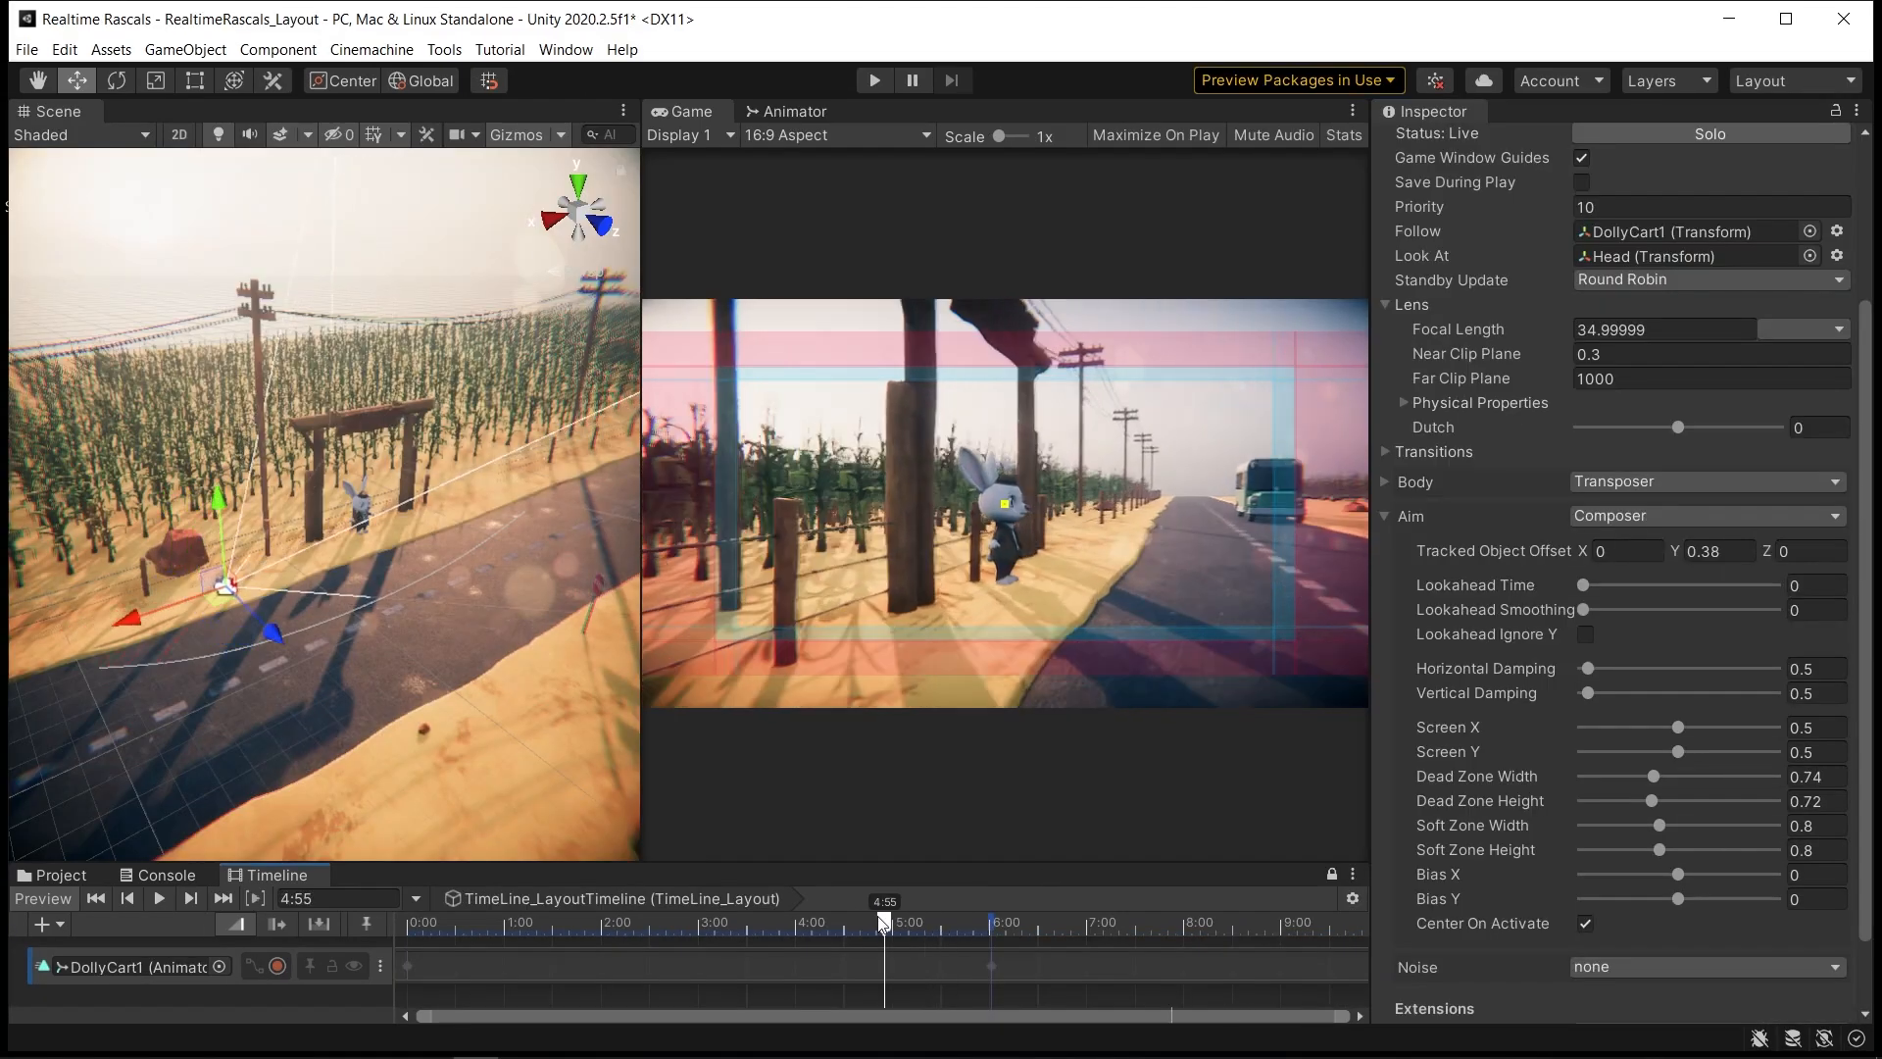
Step: Preview TimeLine_Layout in the Game view through DollyCart1's virtual camera tracking the bunny's head
{"action": "left_click", "coordinate": [873, 80]}
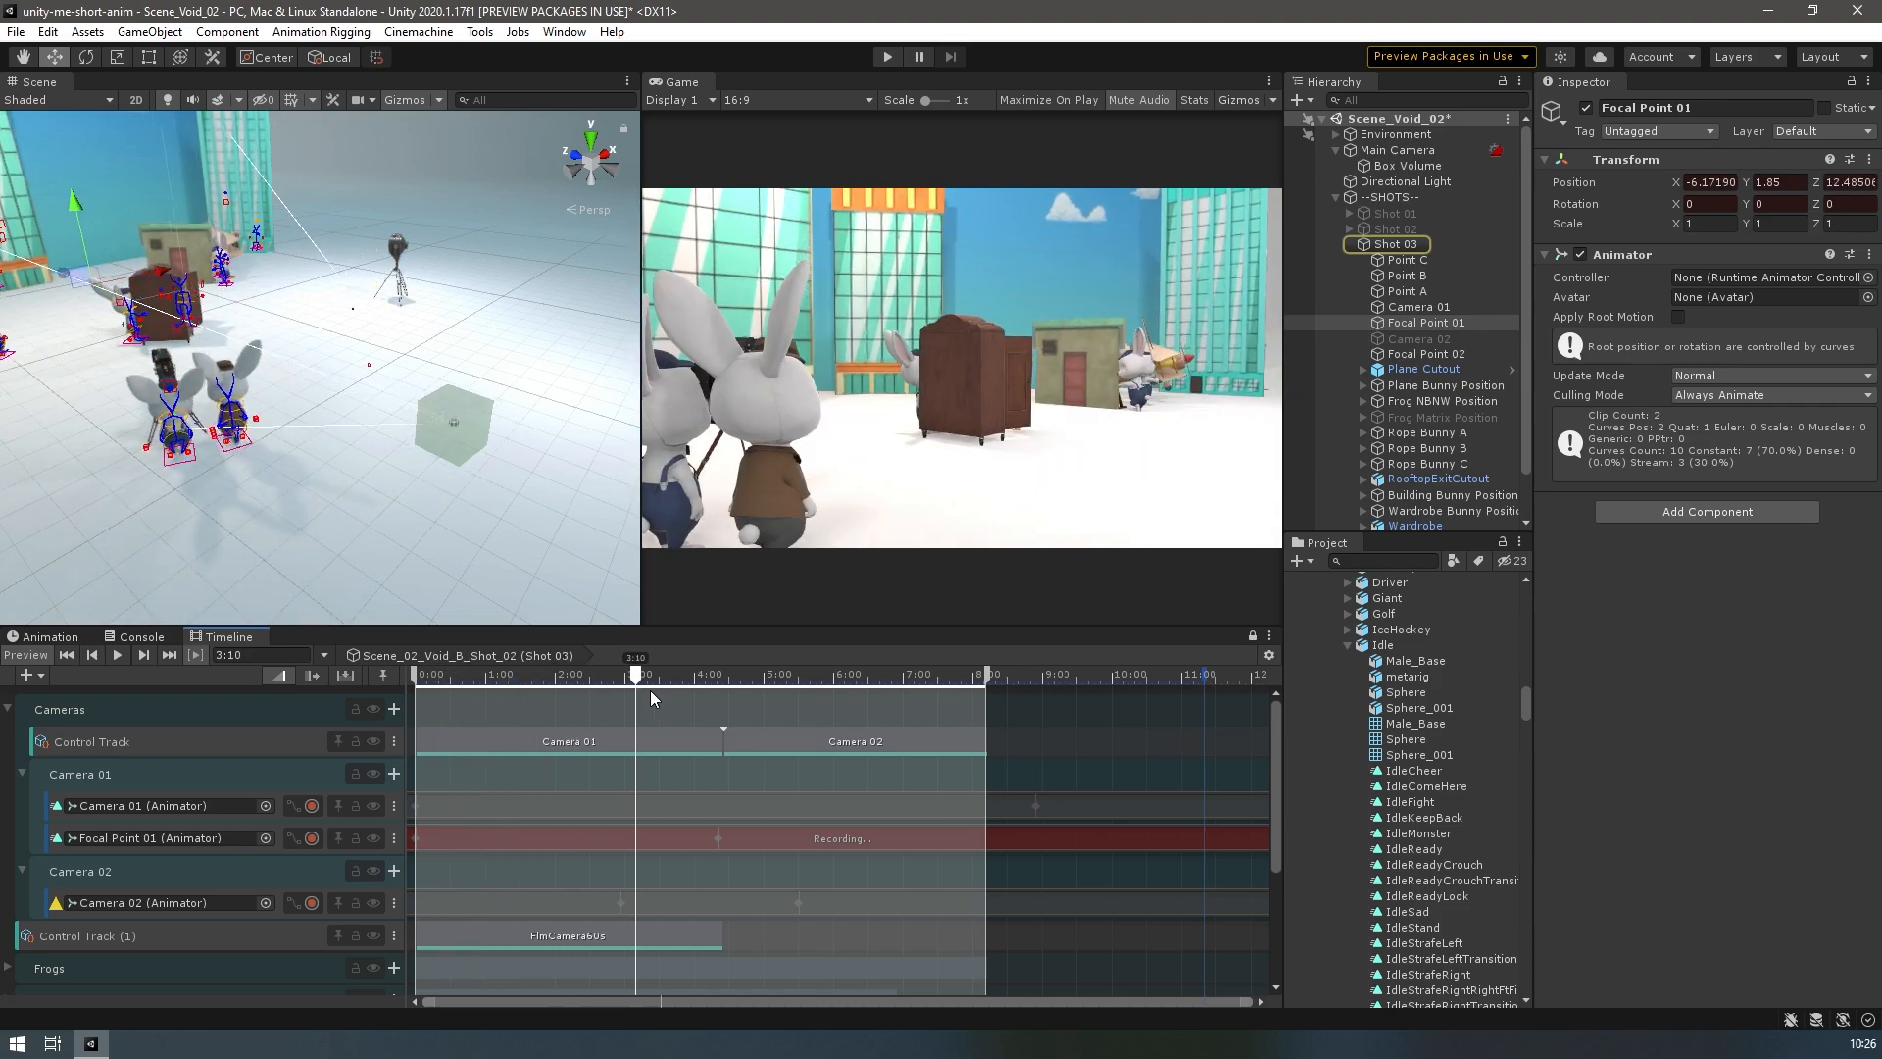
Step: Scrub the Seq_Cornfield_Blendshapes shot to show Sydney with all Blend Shape Driver sliders at zero
{"action": "left_click_drag", "start_coordinate": [634, 672], "coordinate": [720, 672]}
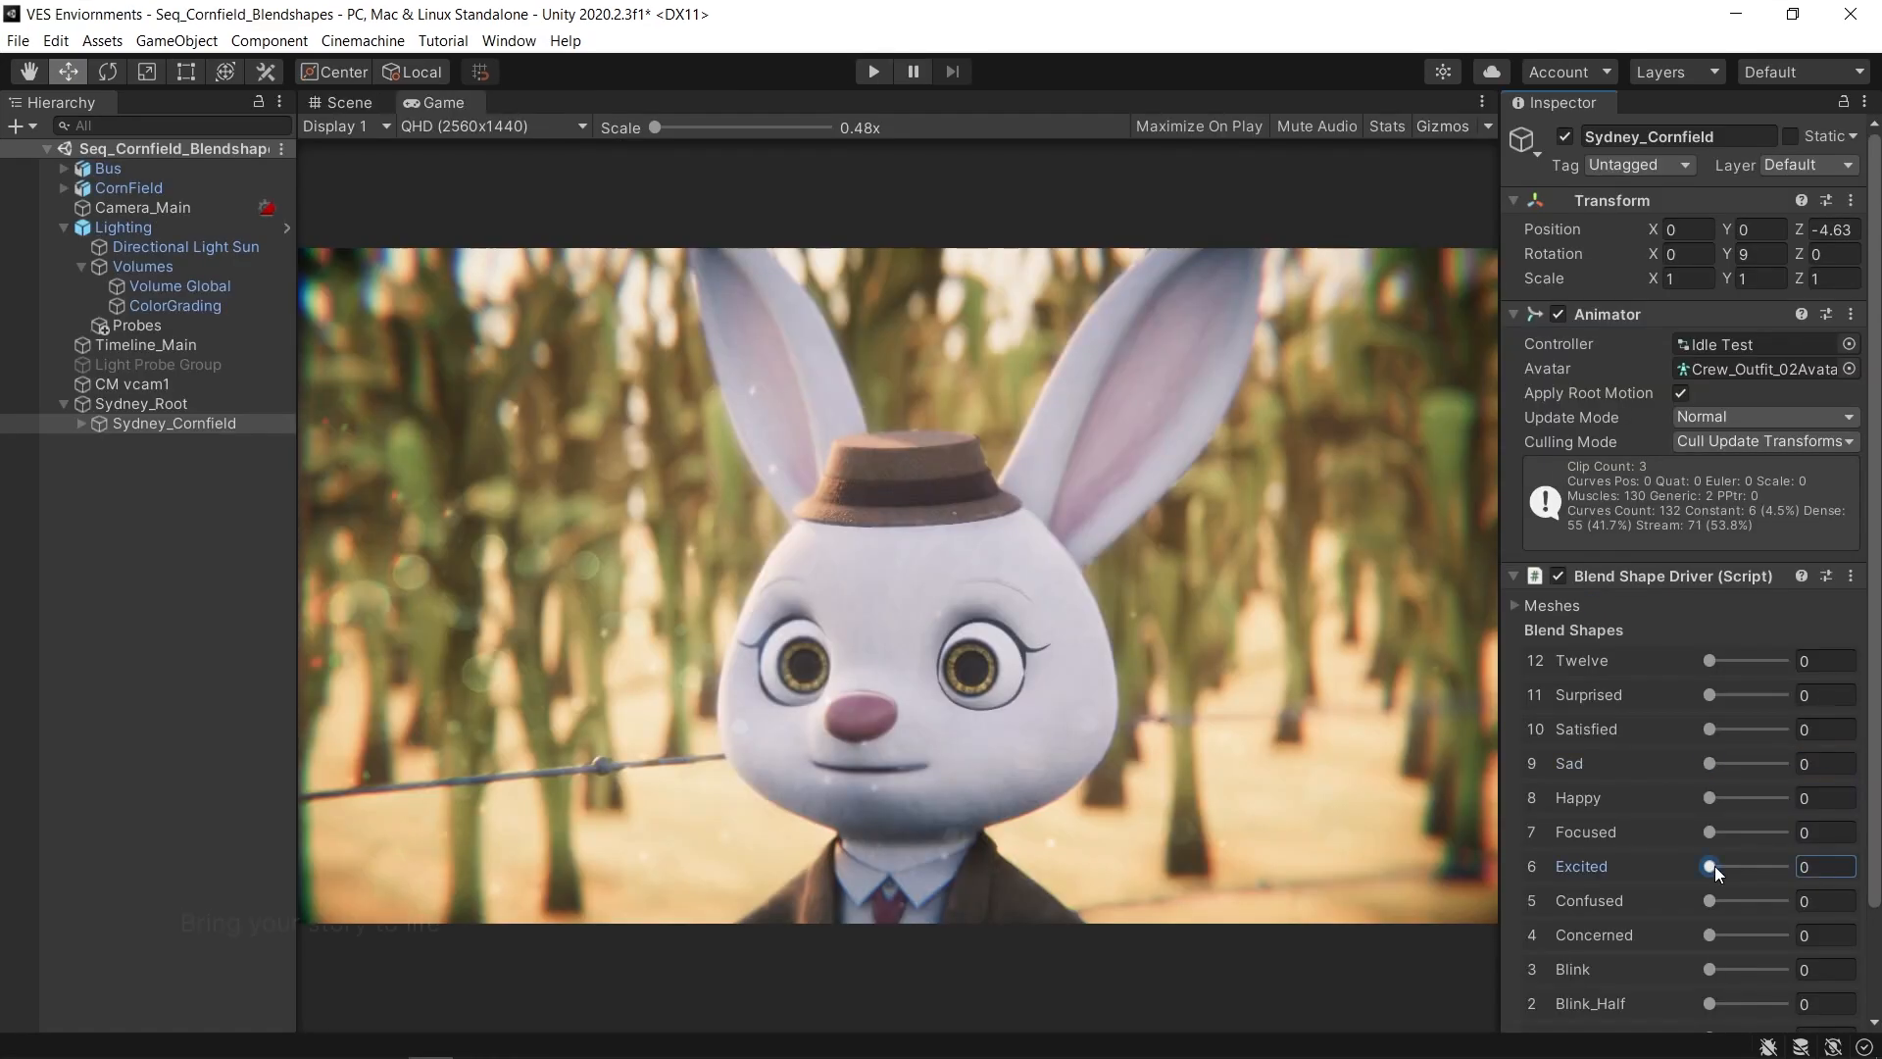
Step: Set the dolly-cart virtual camera's Lens Focal Length to 28 and scrub the timeline to 5:12
{"action": "left_click_drag", "start_coordinate": [1710, 866], "coordinate": [1776, 866]}
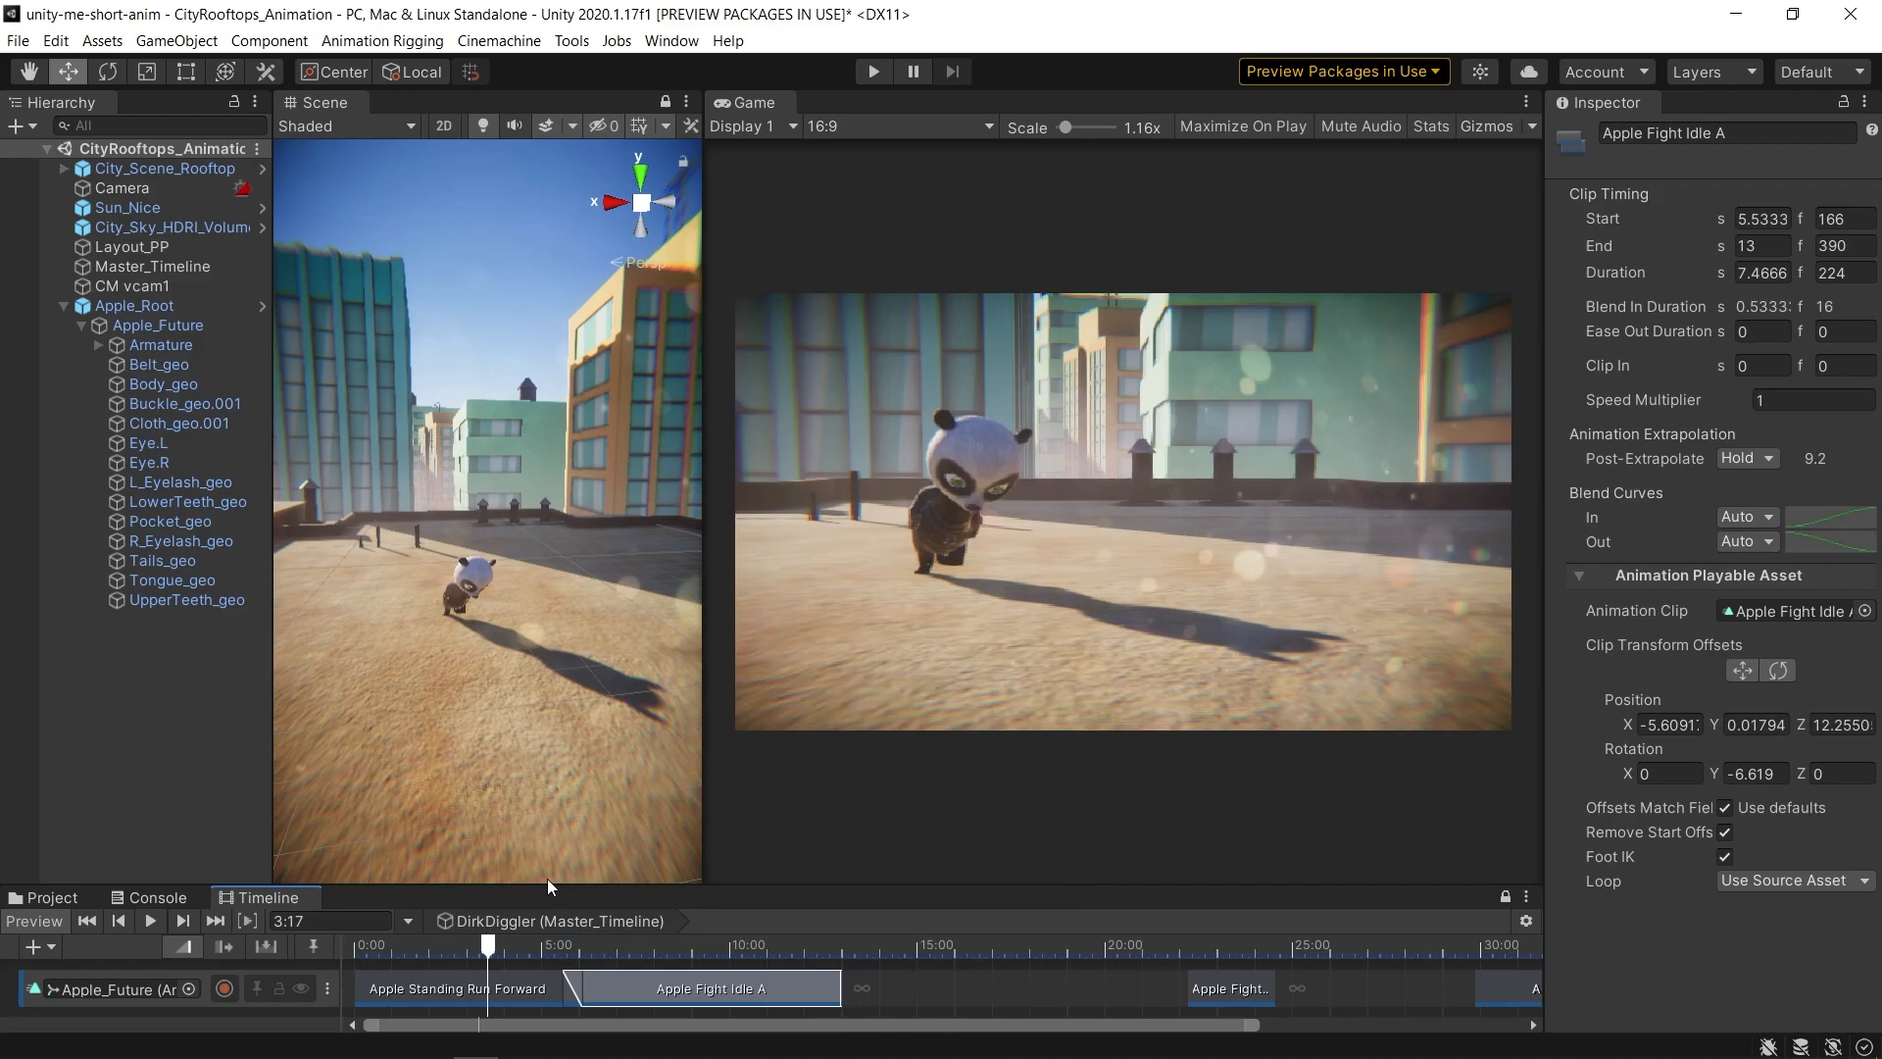
{"action": "left_click_drag", "start_coordinate": [487, 942], "coordinate": [621, 942]}
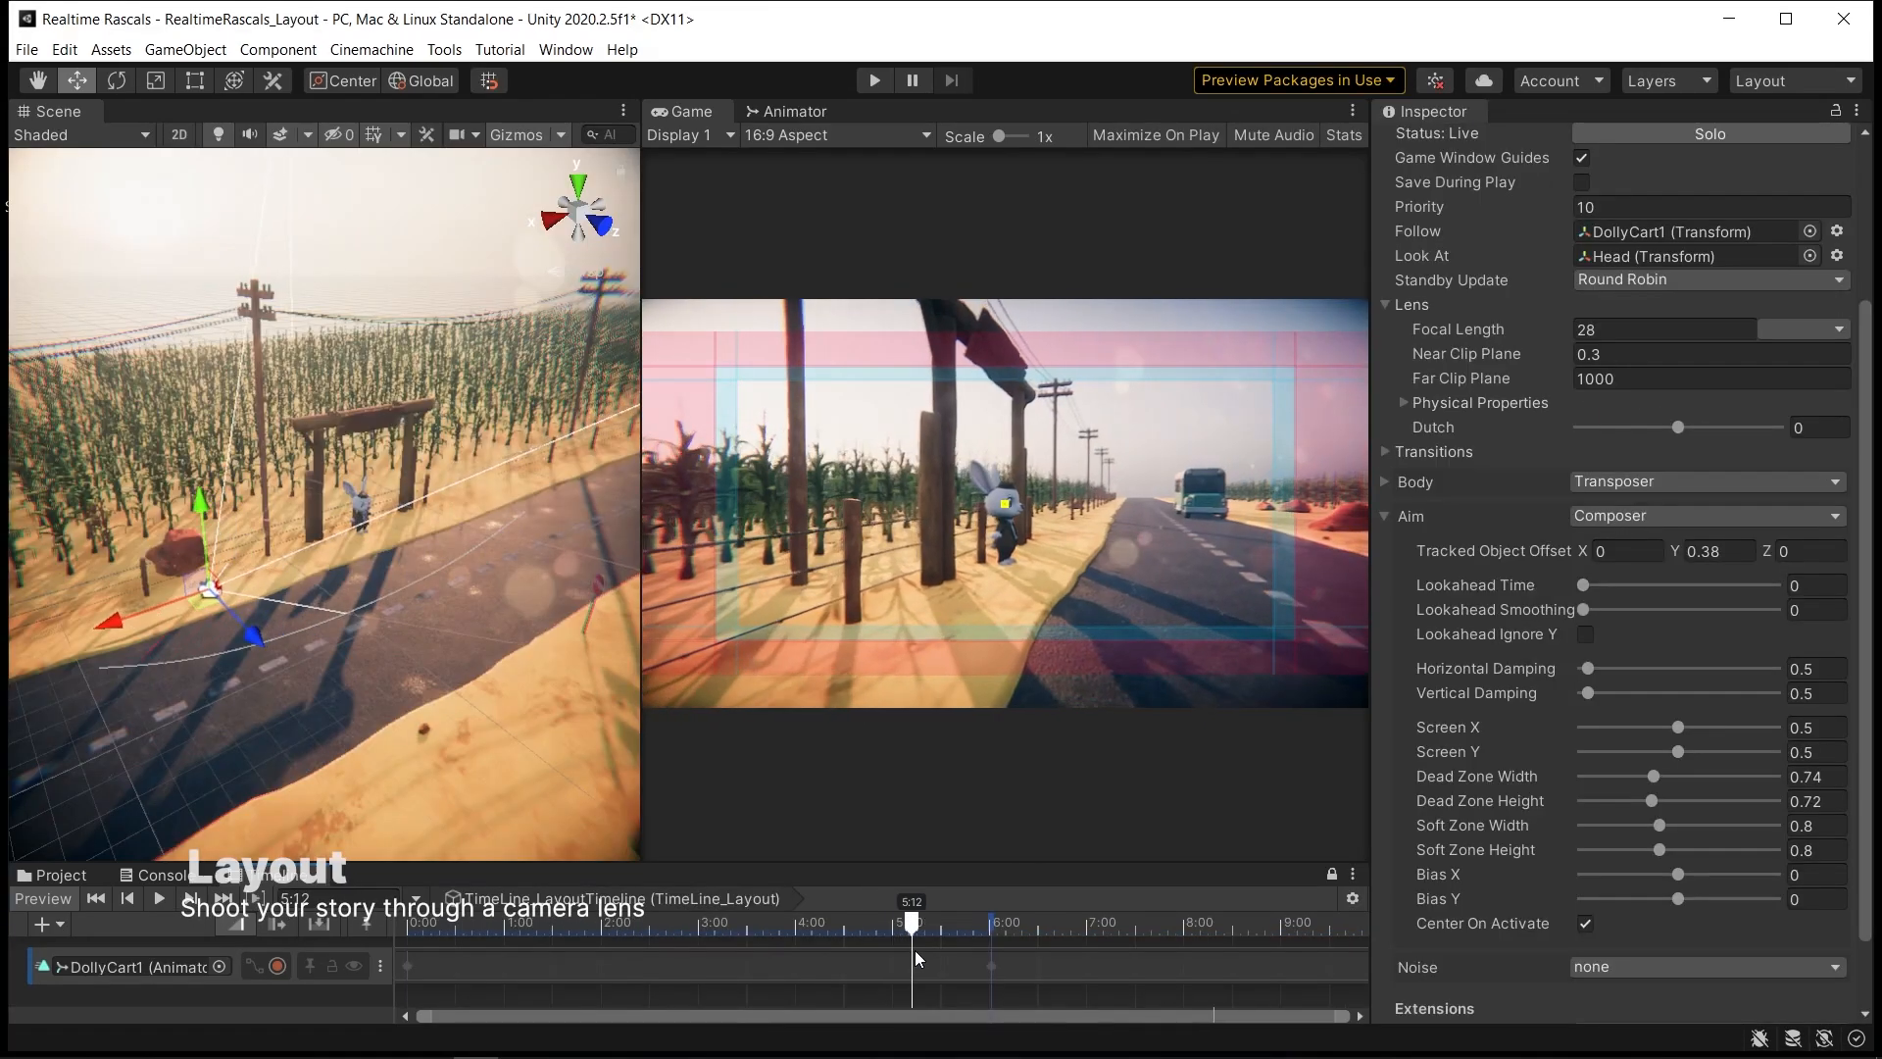
Step: Move the layout shot to a later frame and apply the Arri Prime DNA 55mm lens preset
{"action": "left_click_drag", "start_coordinate": [916, 921], "coordinate": [718, 922]}
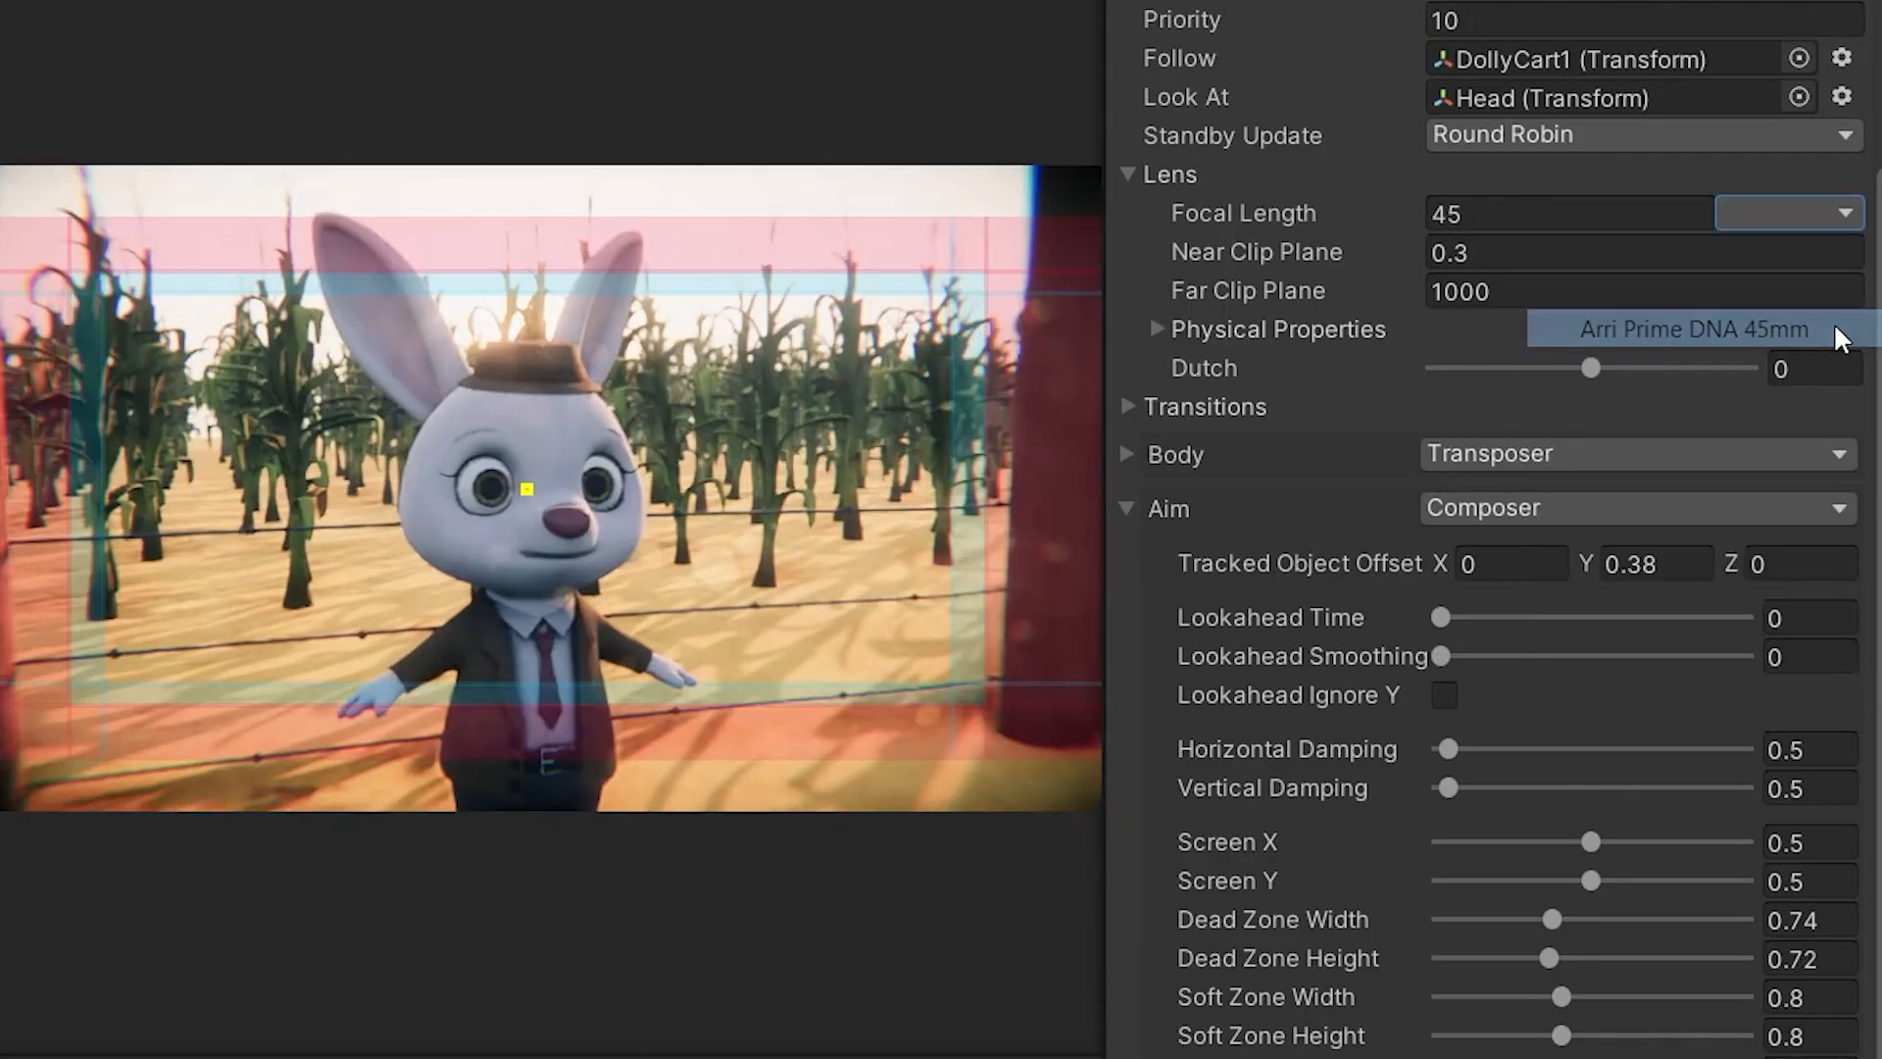
{"action": "left_click", "coordinate": [1836, 212]}
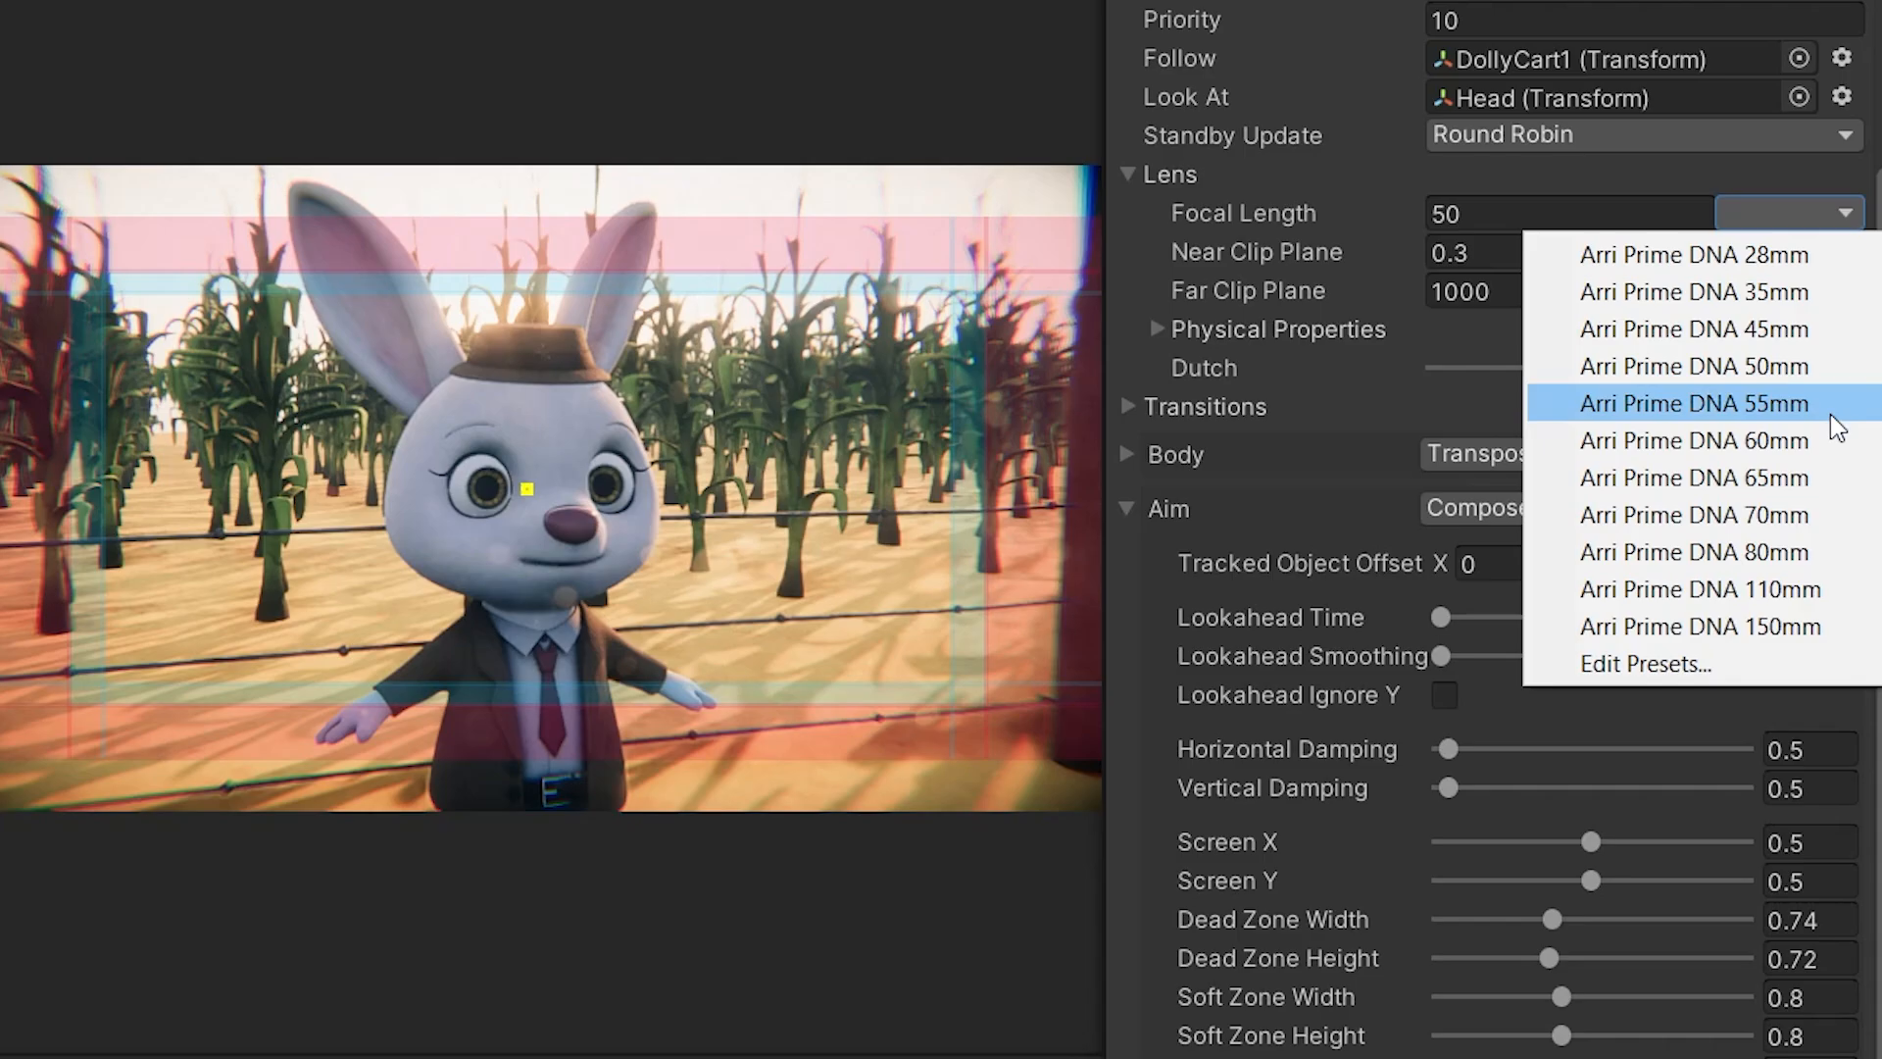
{"action": "left_click", "coordinate": [1694, 440]}
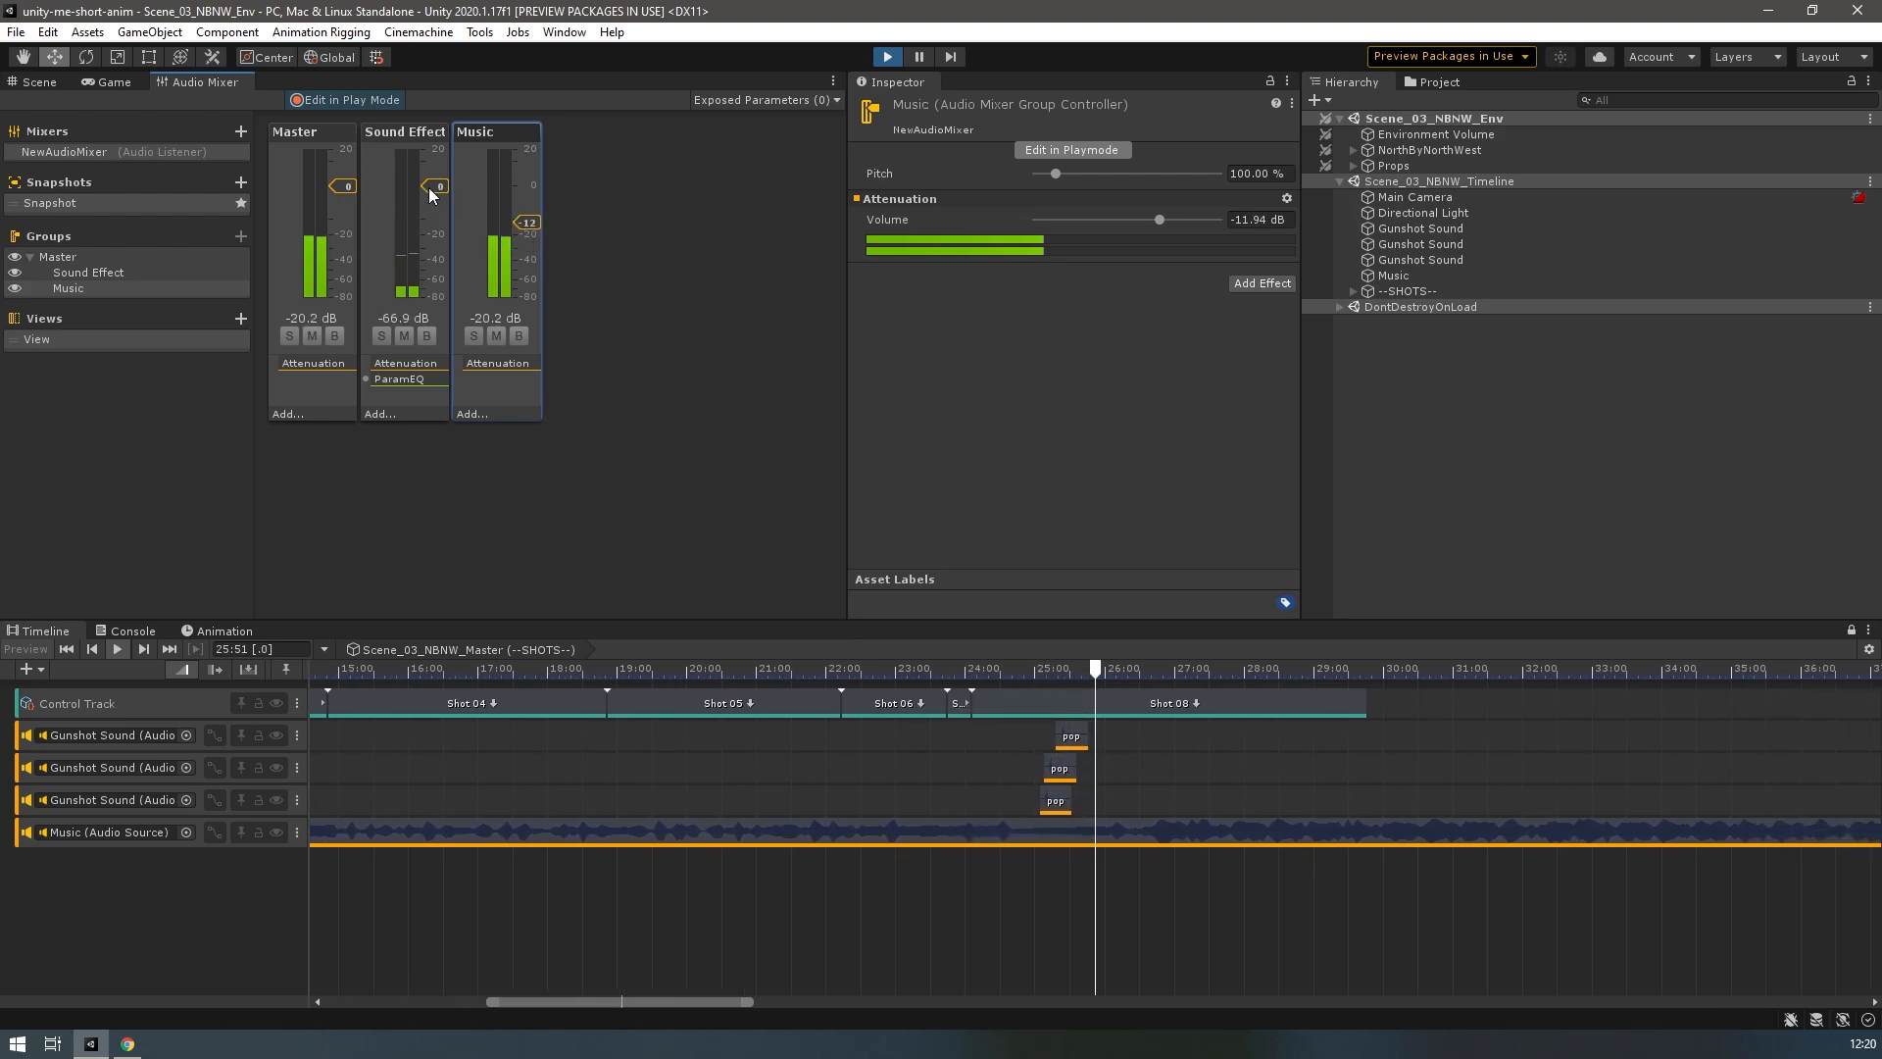
Step: Open Scene_HouseFalls and show the Scene_HouseFalls_Master timeline with its Shot 5, 6 and 7 clips
{"action": "left_click", "coordinate": [404, 133]}
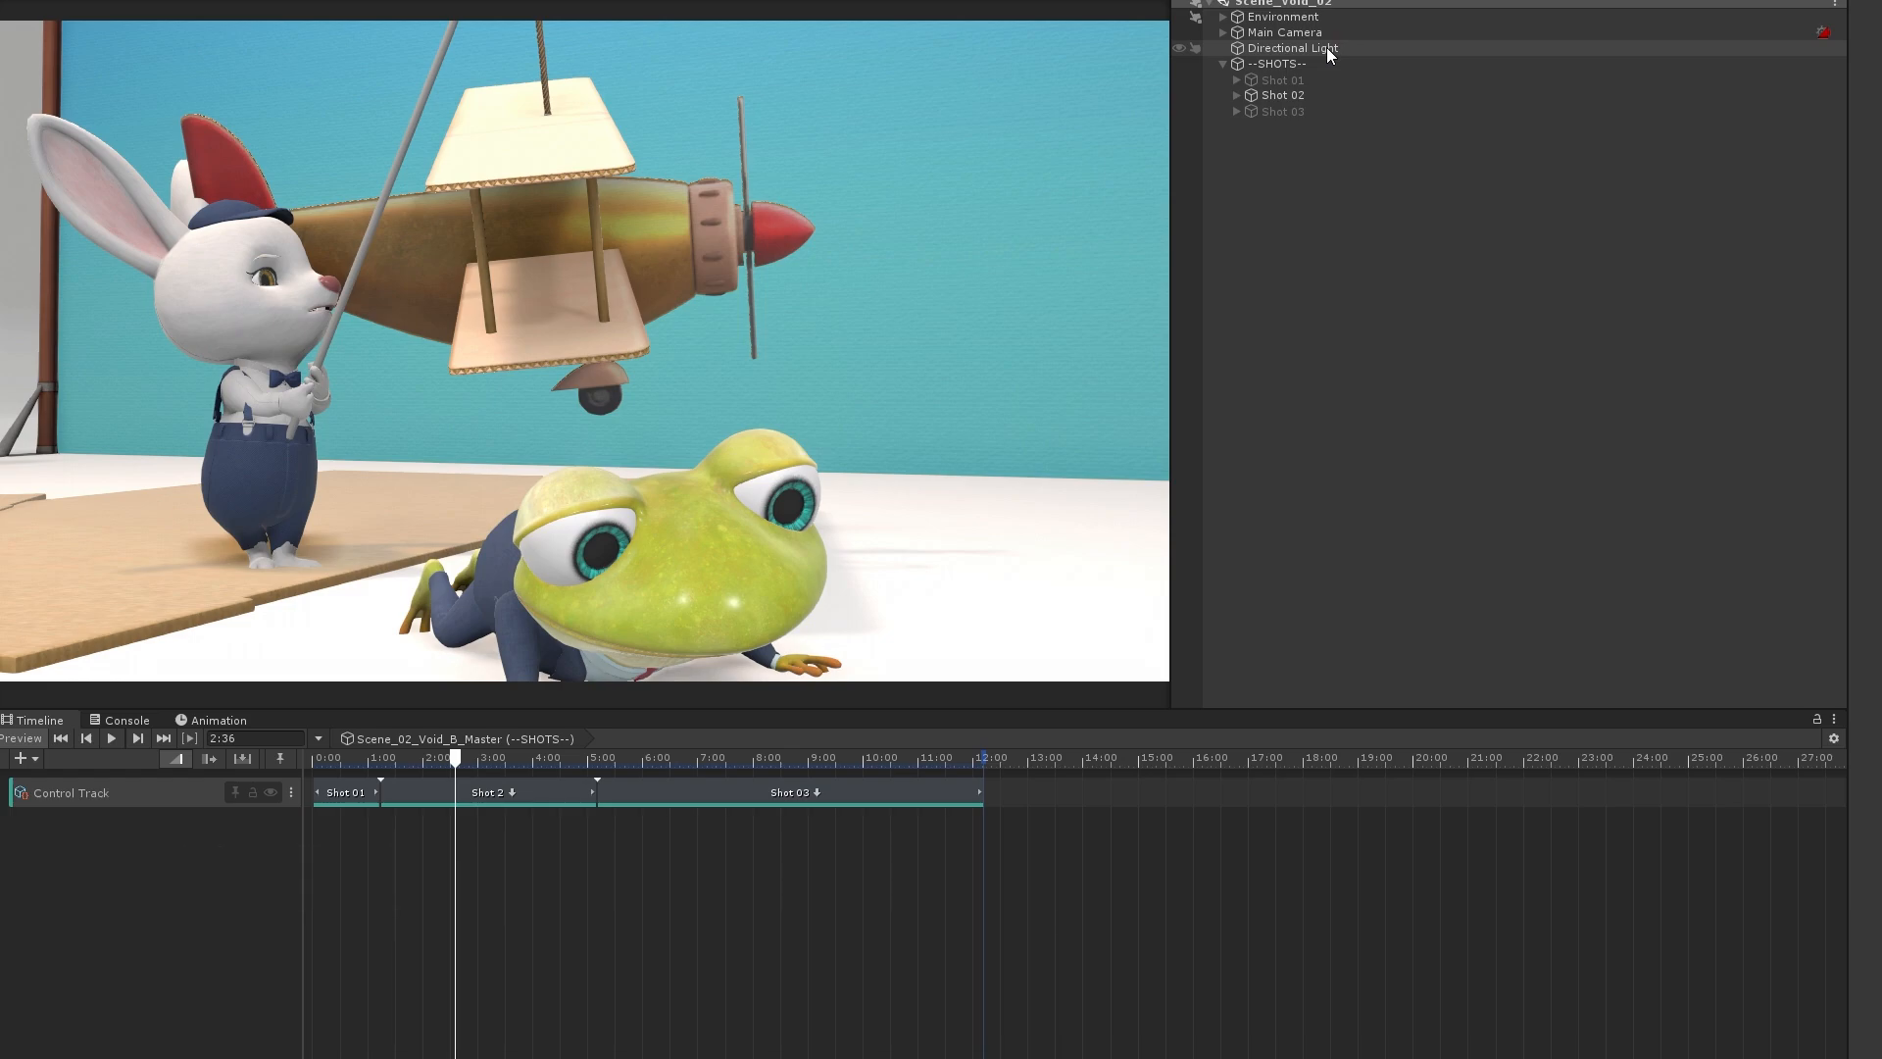
{"action": "left_click", "coordinate": [20, 57]}
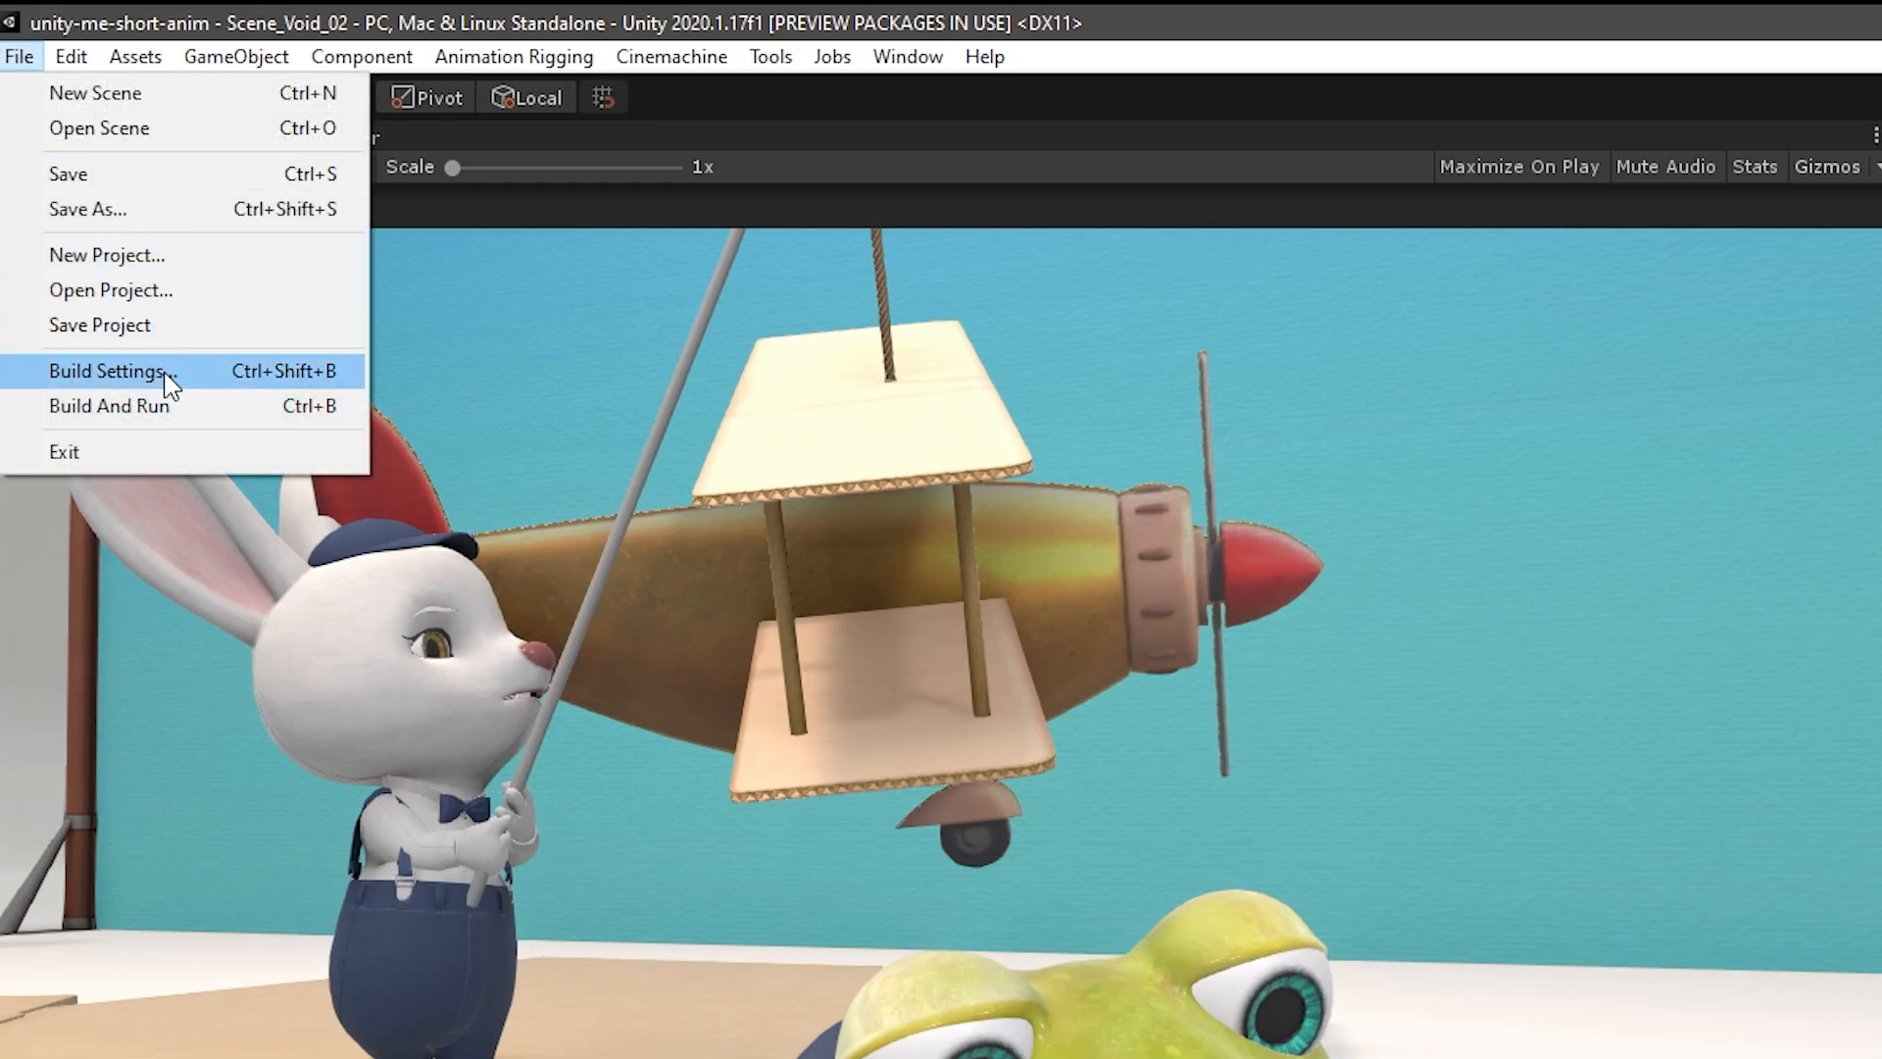
{"action": "left_click", "coordinate": [106, 370]}
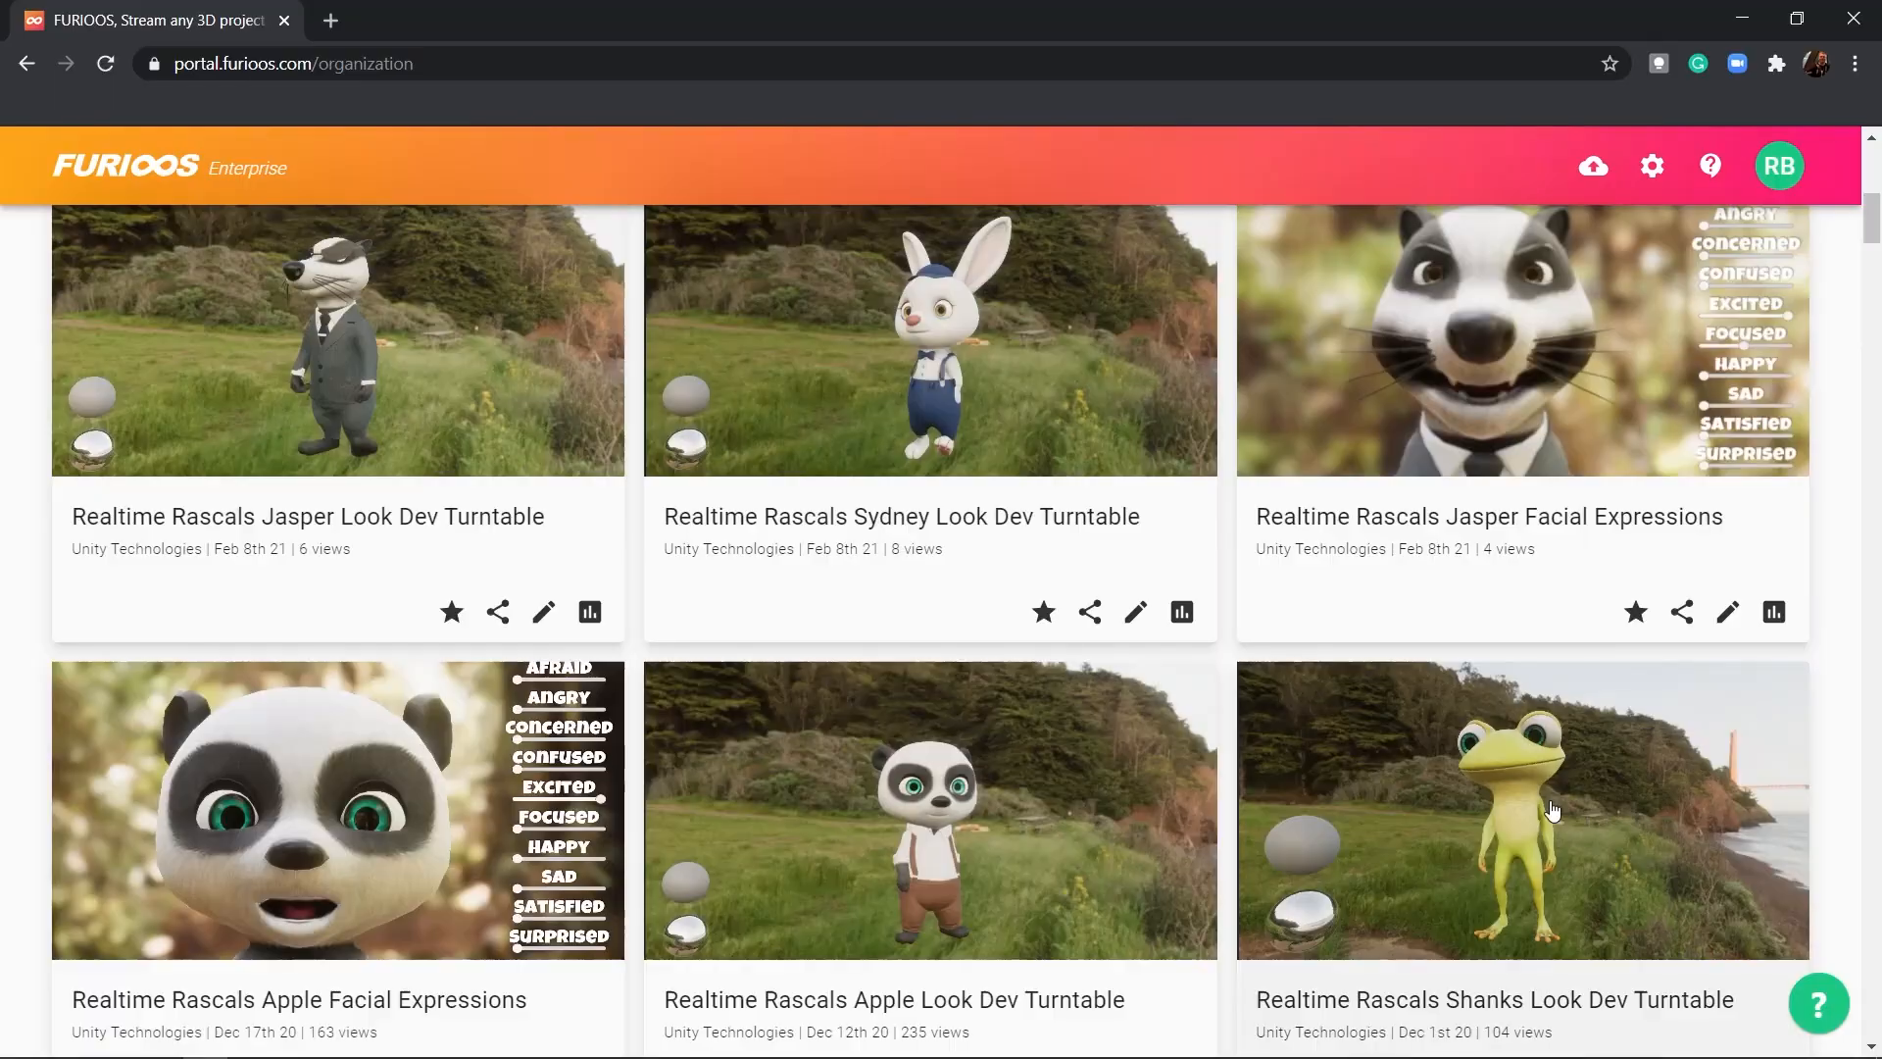
{"action": "left_click", "coordinate": [1520, 810]}
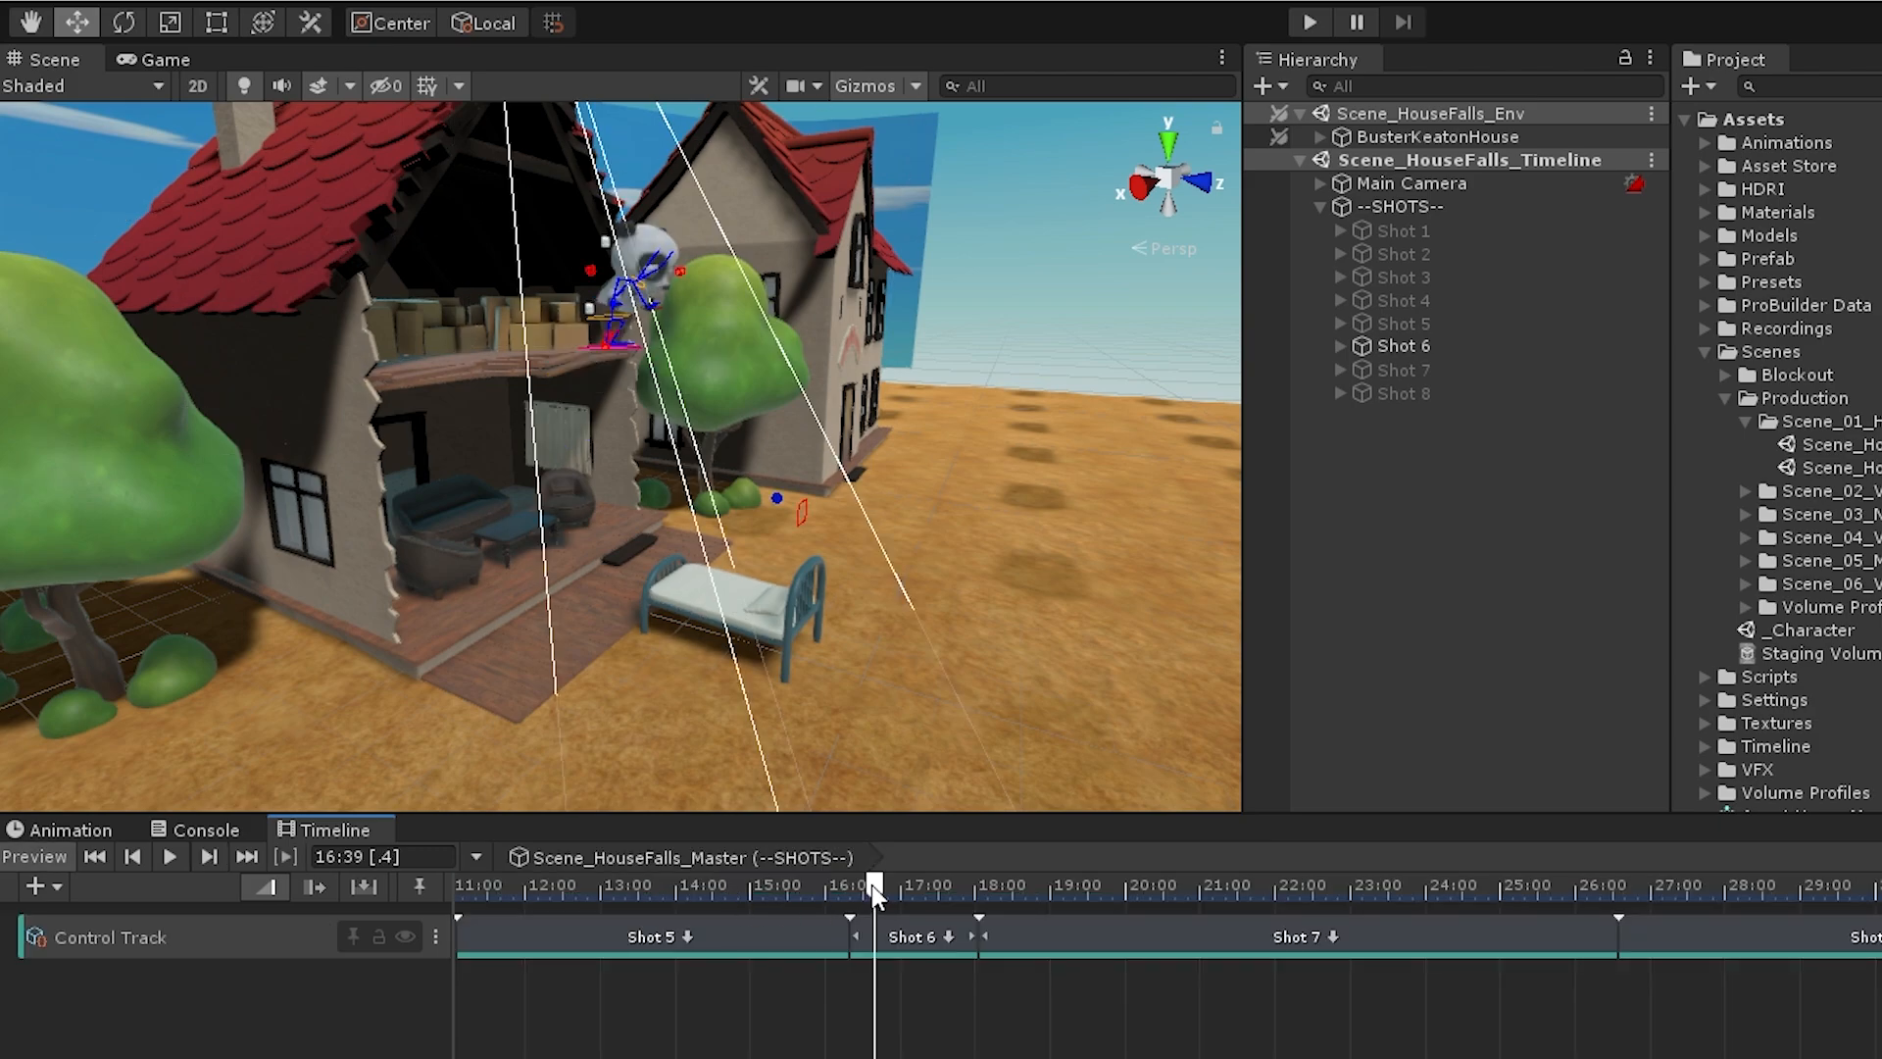
Step: Scrub the master timeline into Shot 6, then open the panda's Anim Cycles state graph
{"action": "left_click_drag", "start_coordinate": [870, 898], "coordinate": [877, 898]}
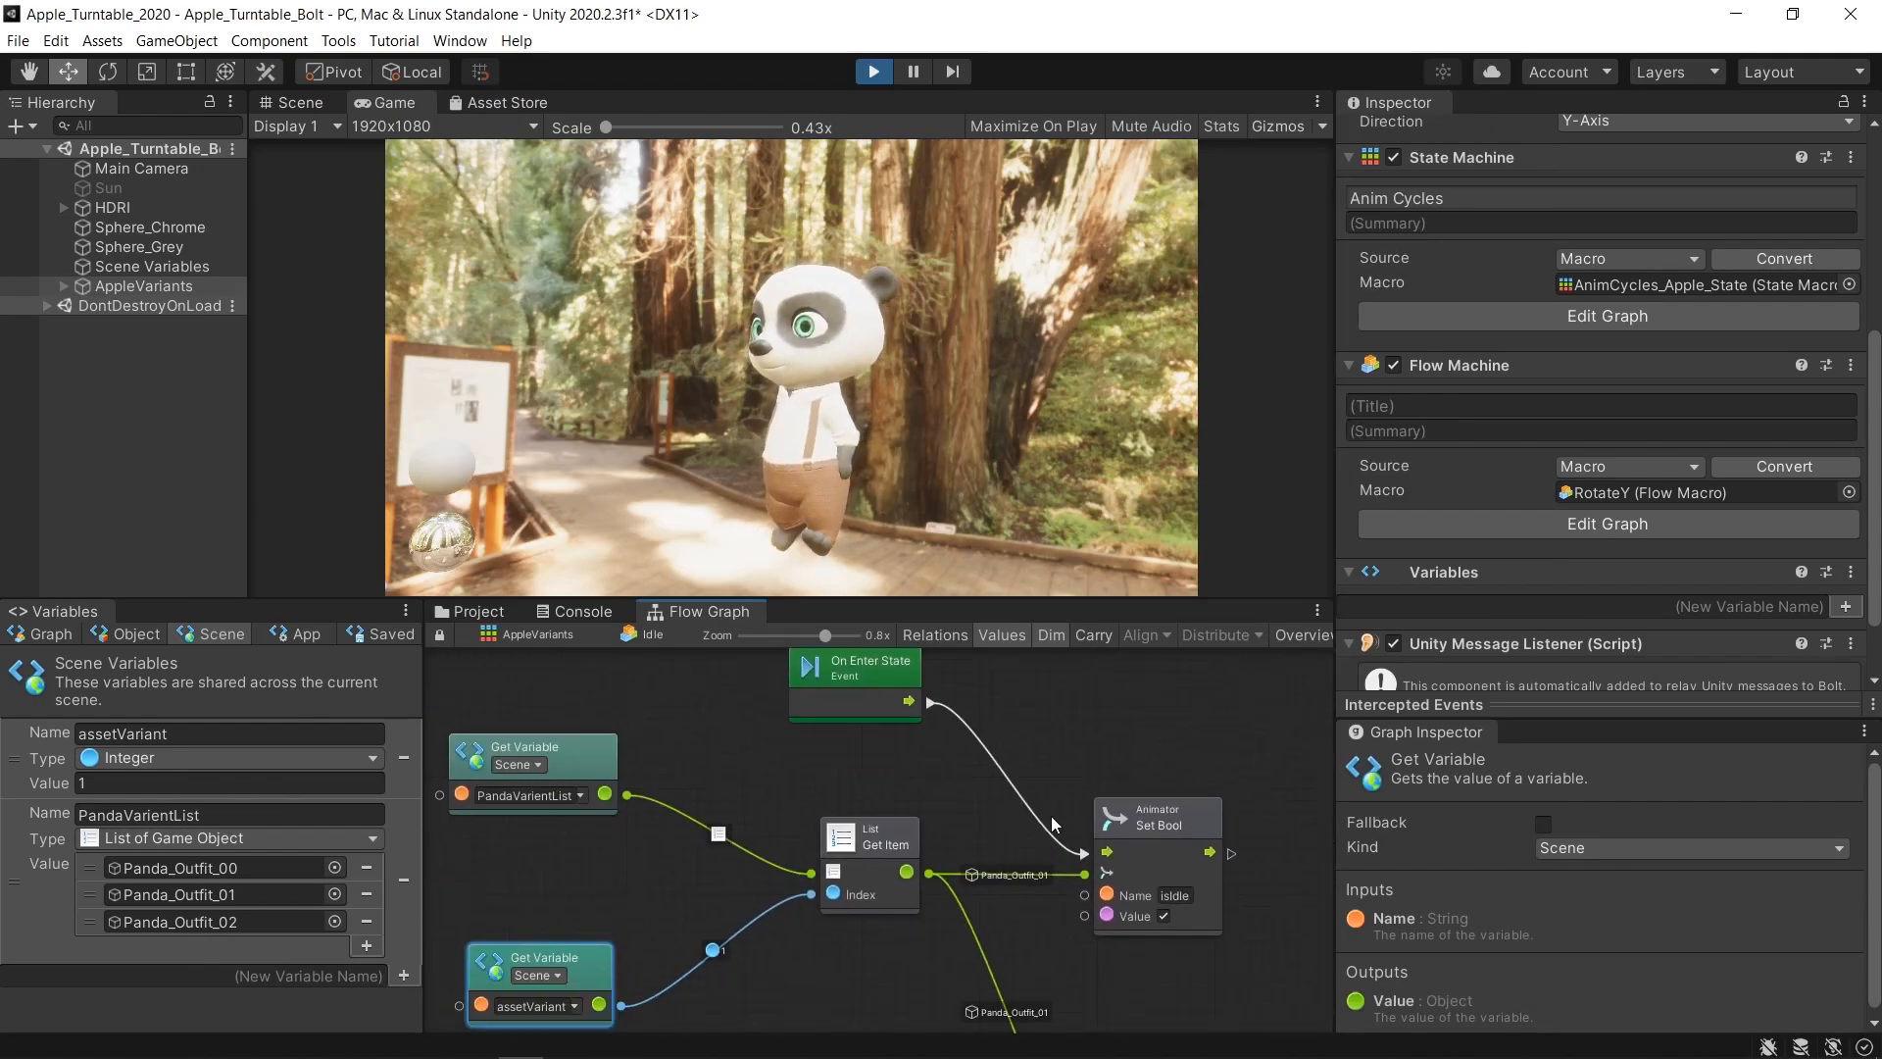
{"action": "left_click", "coordinate": [711, 611]}
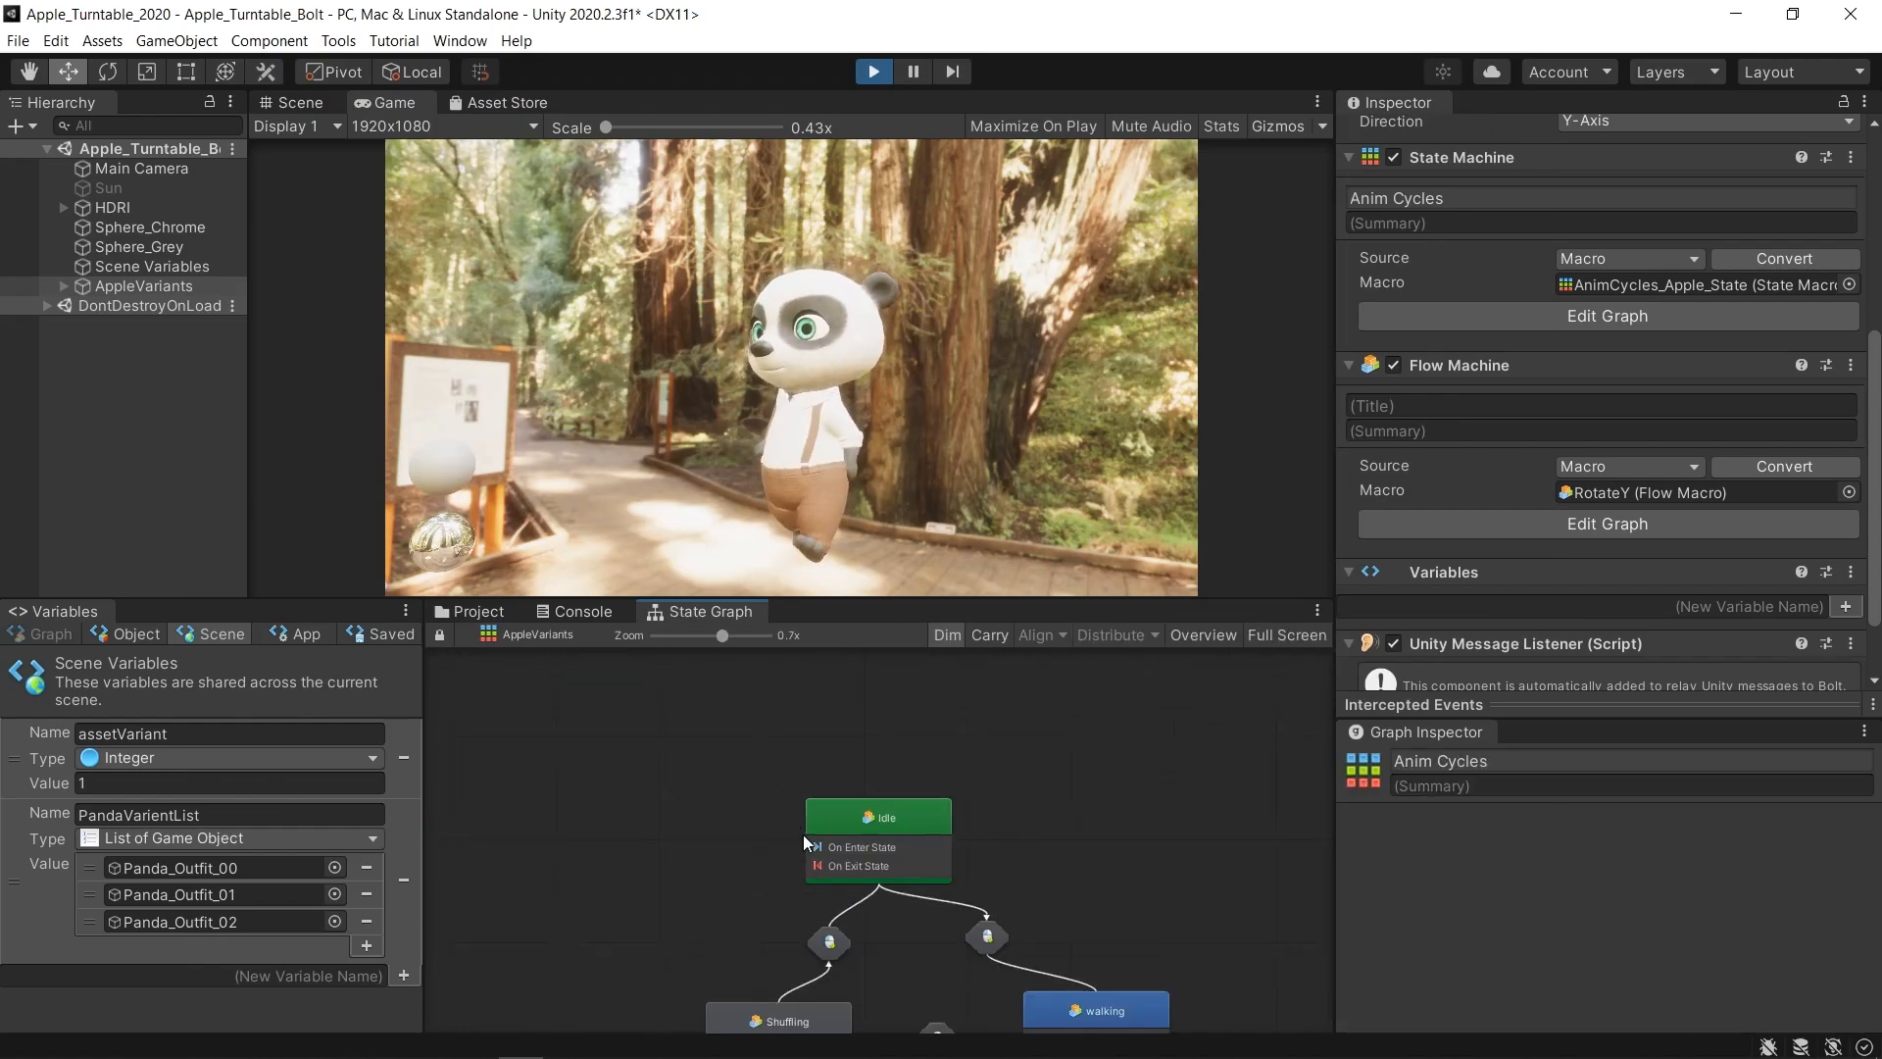